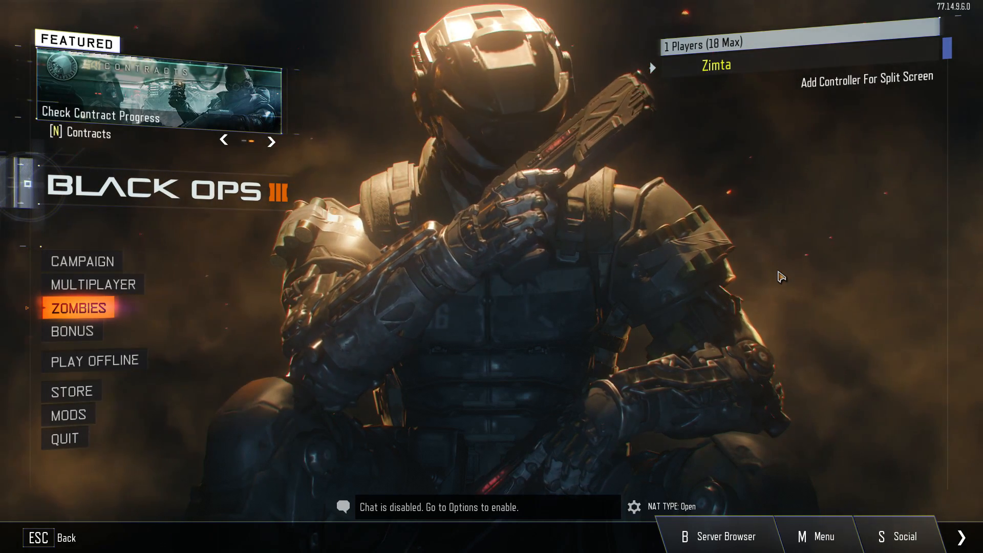
Leave the Black Ops III main menu and bring the Steam client window to the front
left_click(79, 308)
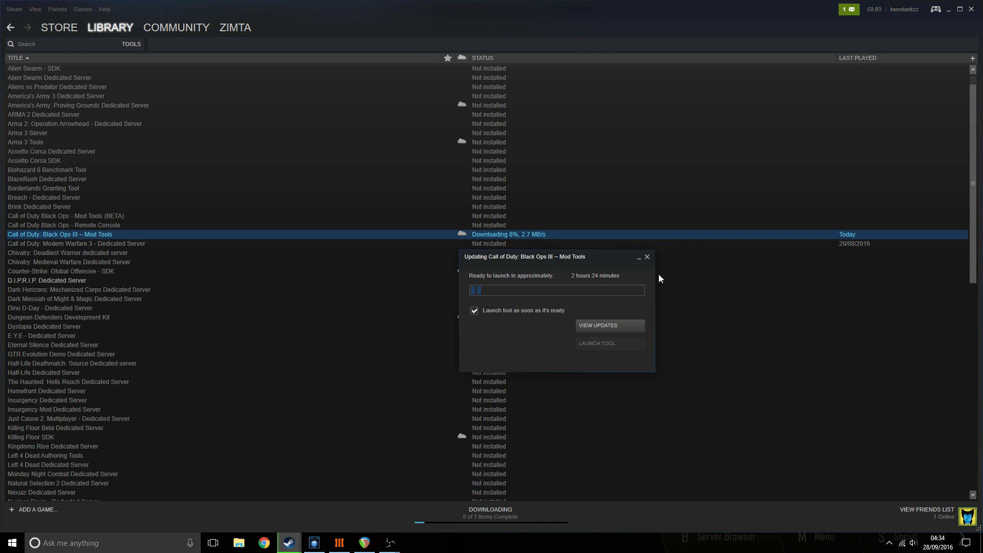
Dismiss the 'Updating Mod Tools' dialog and go to a Community page while the download continues
left_click(646, 256)
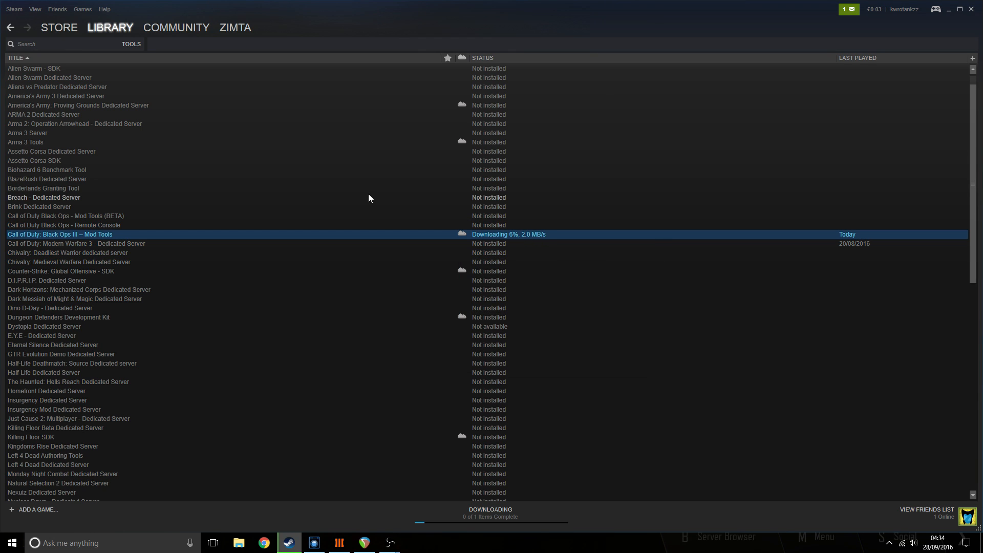
left_click(176, 26)
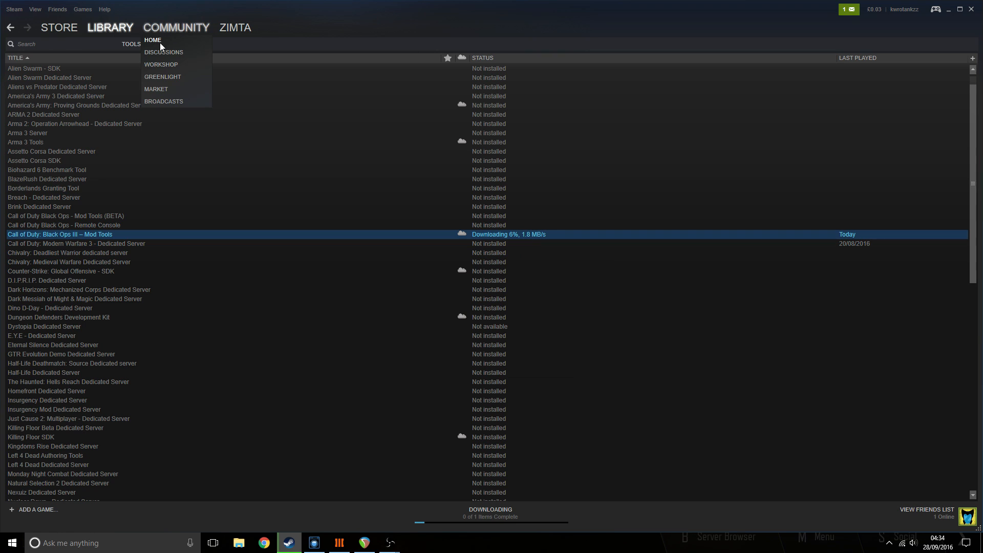
left_click(152, 40)
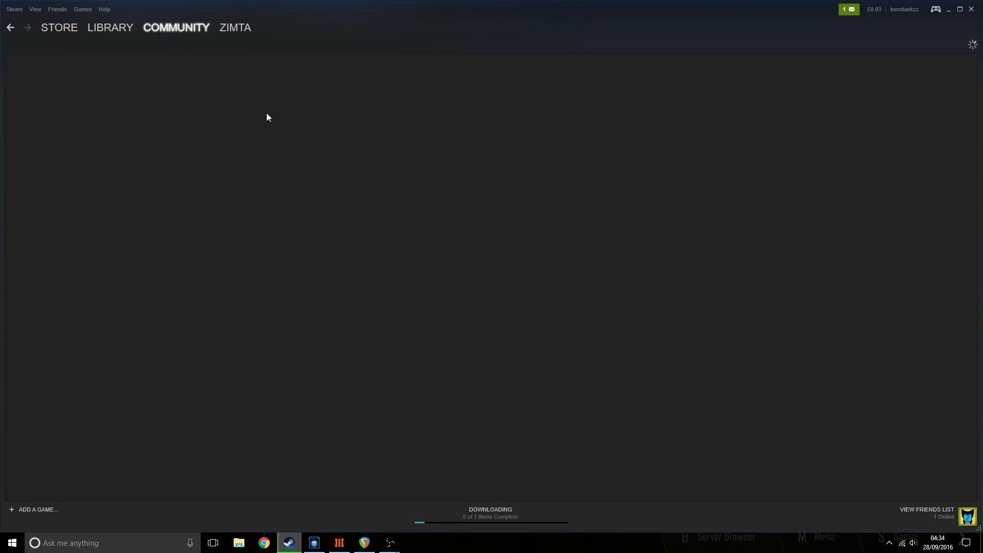
mouse_move(178, 79)
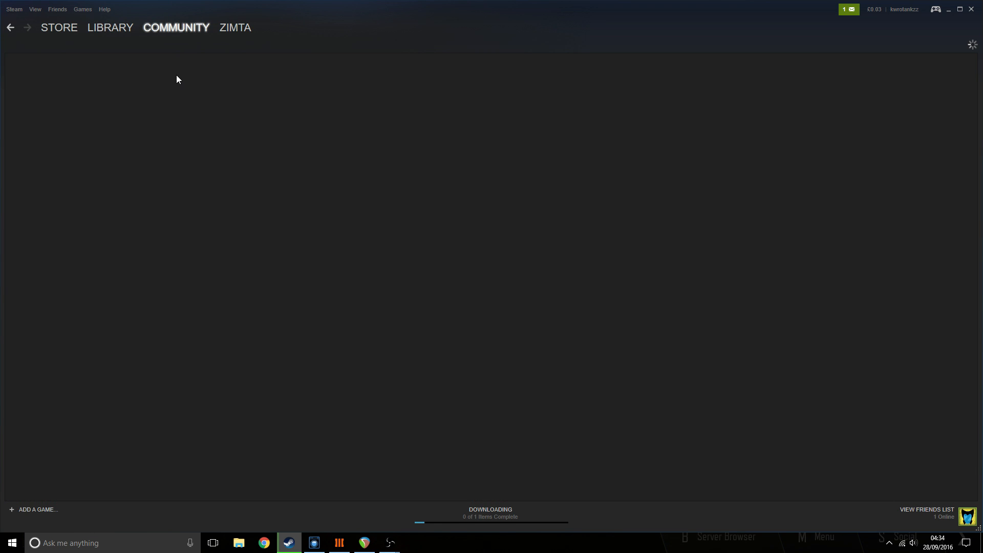
mouse_move(178, 82)
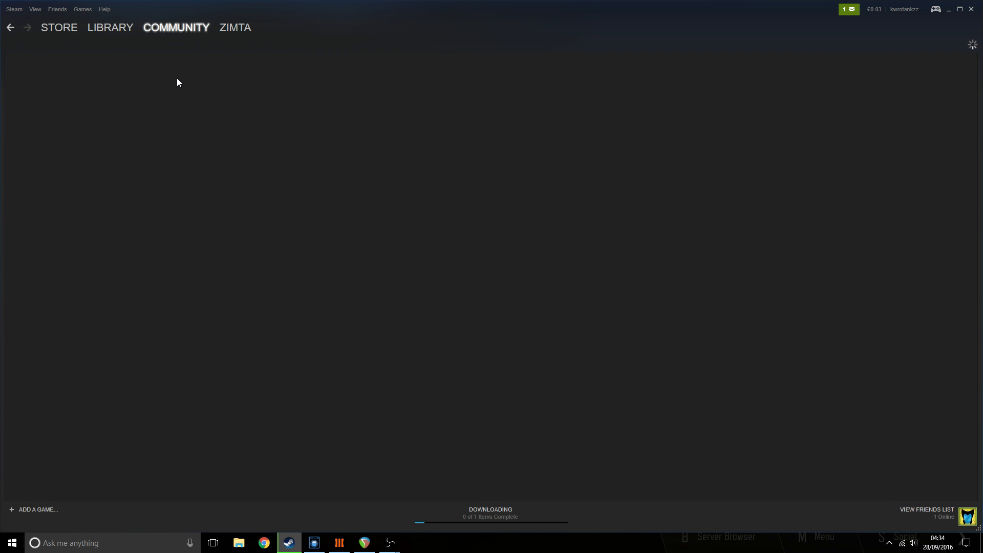
Show the Games list in the library and select Call of Duty: Black Ops III
left_click(109, 27)
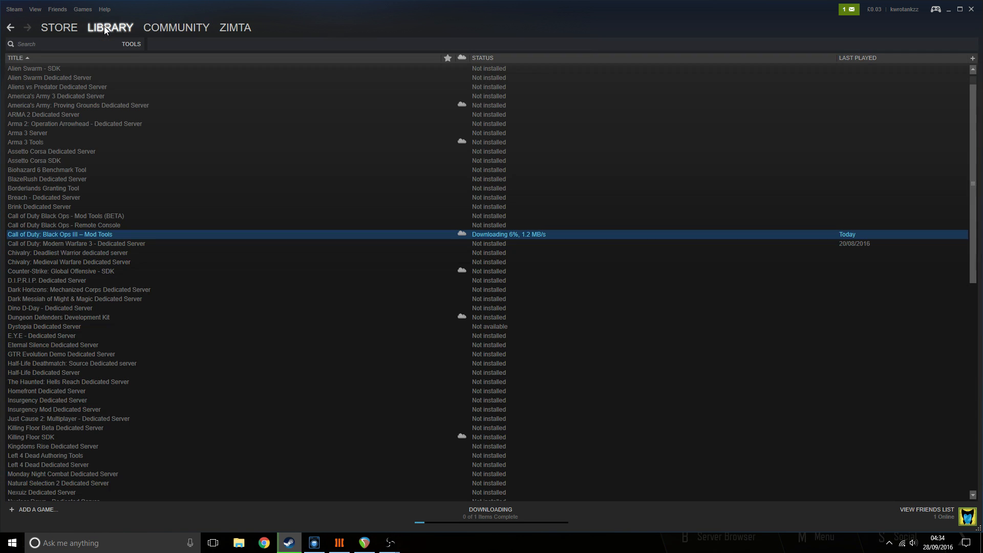
left_click(130, 44)
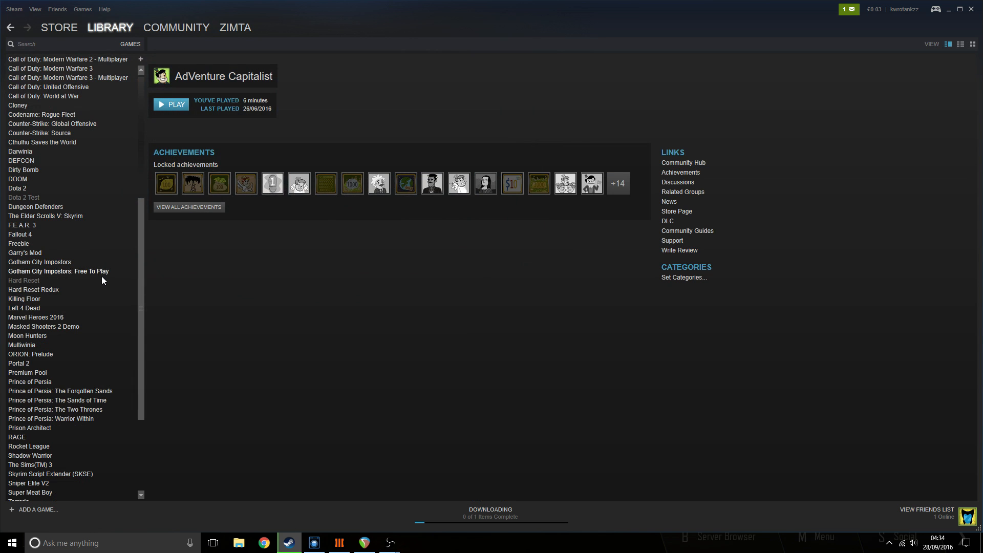
left_click(55, 281)
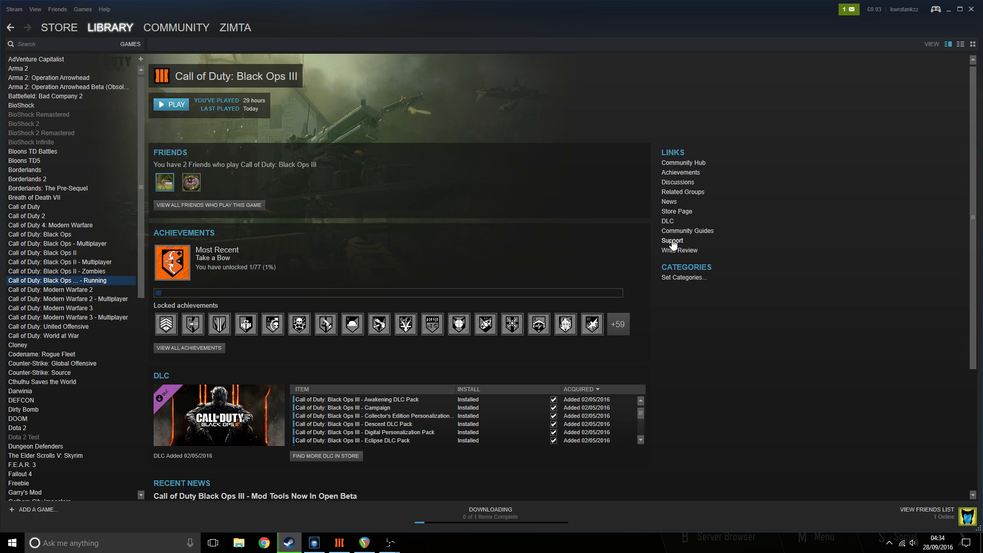
mouse_move(686, 235)
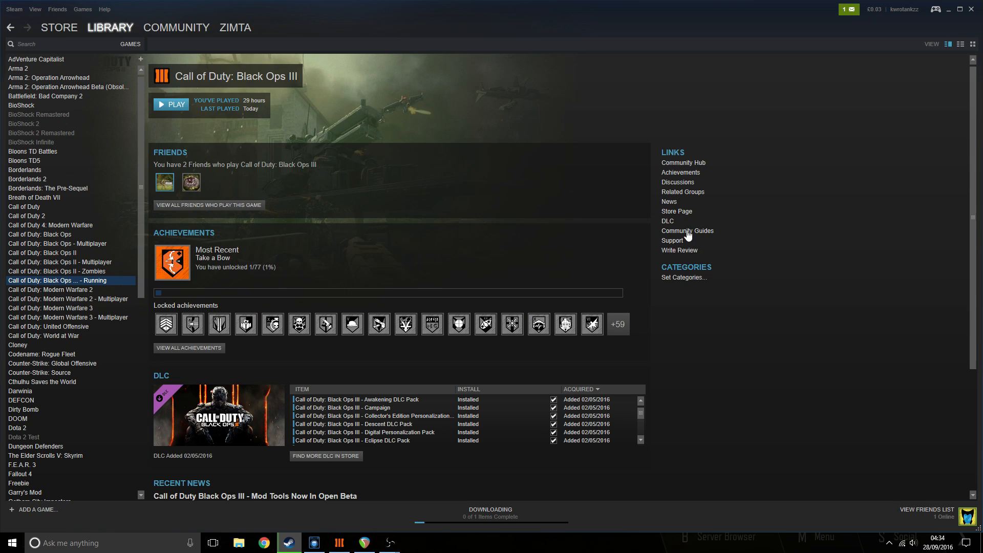
mouse_move(688, 244)
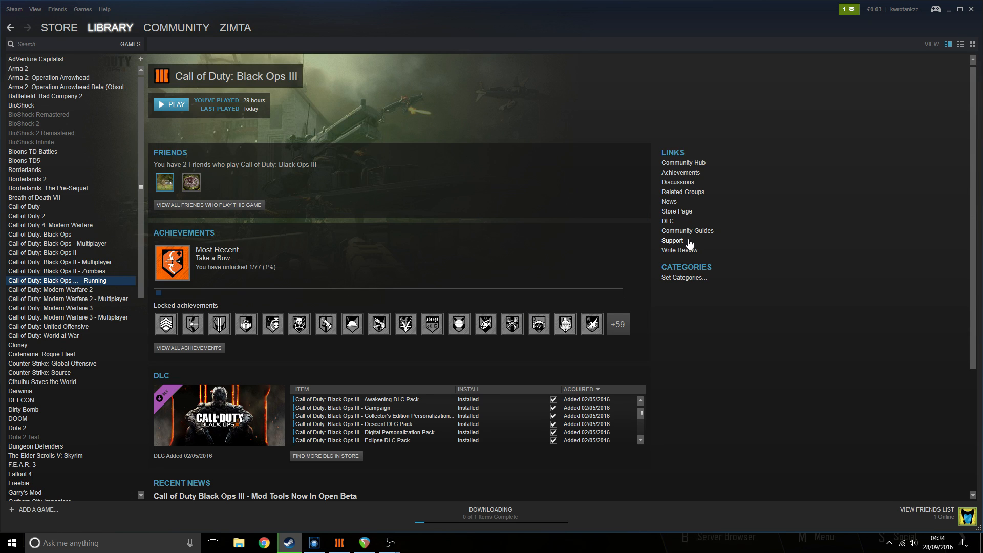
Visit one of the game's community links, then return to the Black Ops III library page
left_click(176, 26)
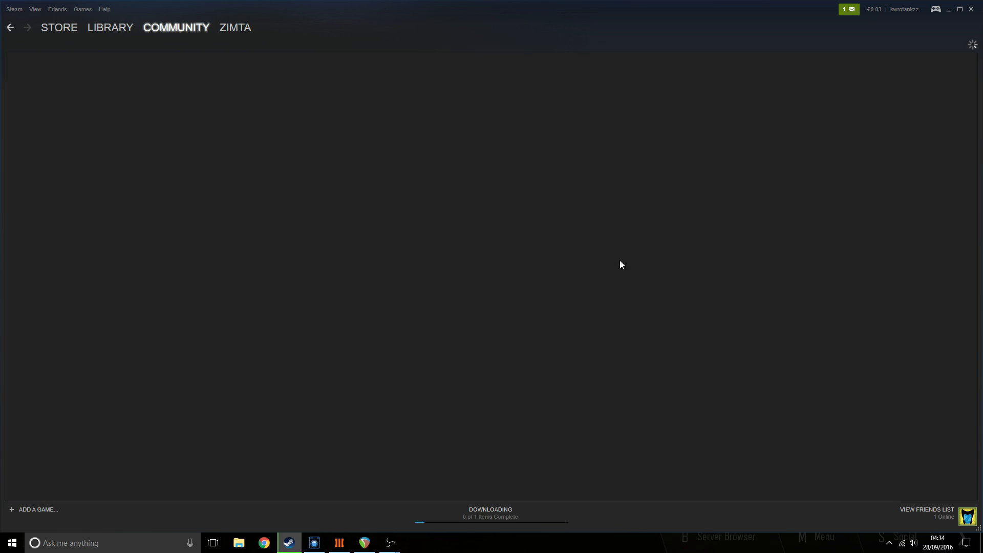
mouse_move(667, 221)
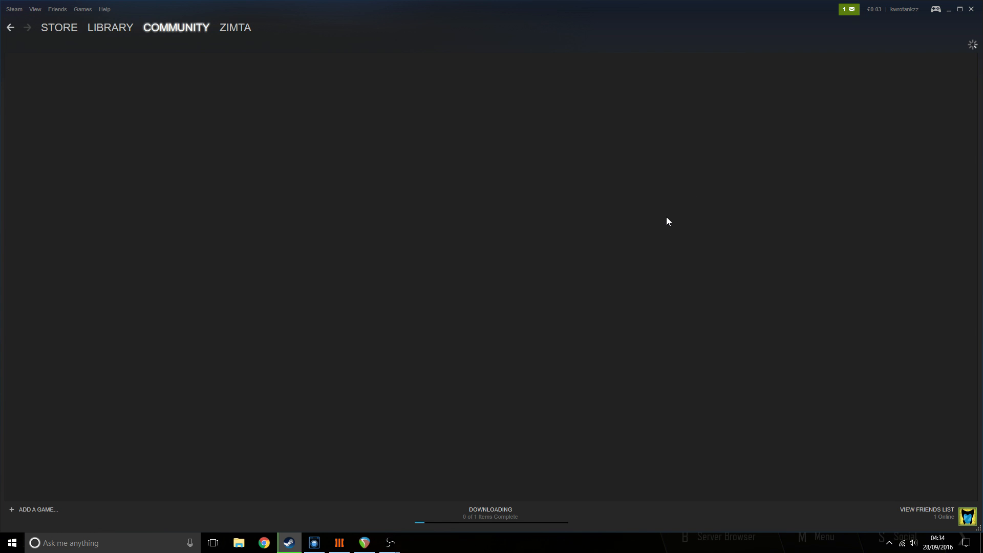
mouse_move(728, 250)
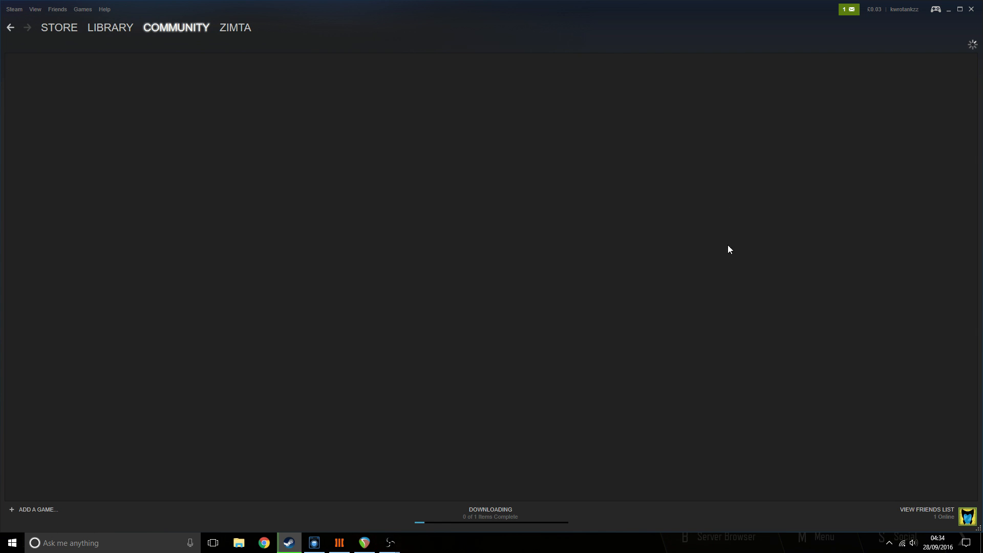
left_click(109, 27)
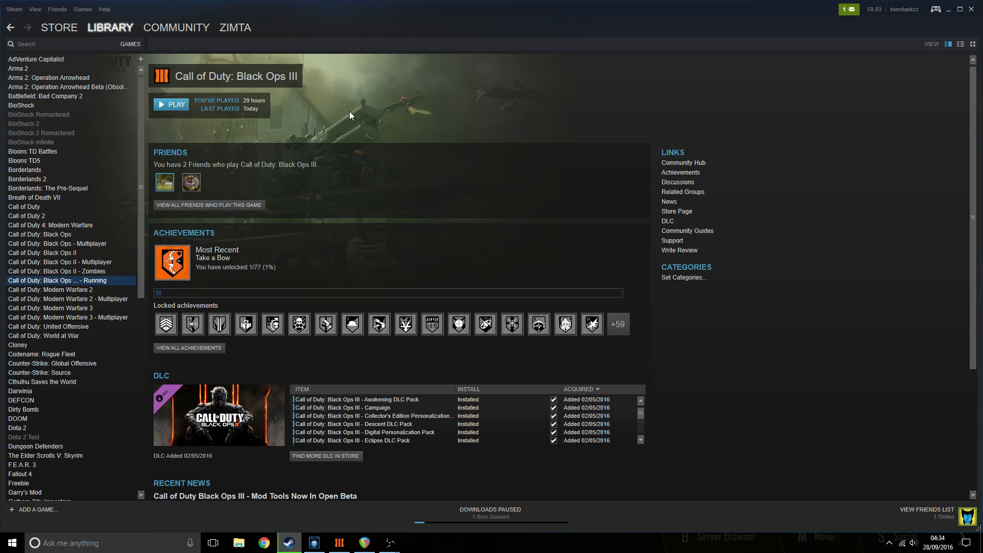
Reach the Black Ops III community hub via its store page, confirming the birth date prompt
left_click(58, 27)
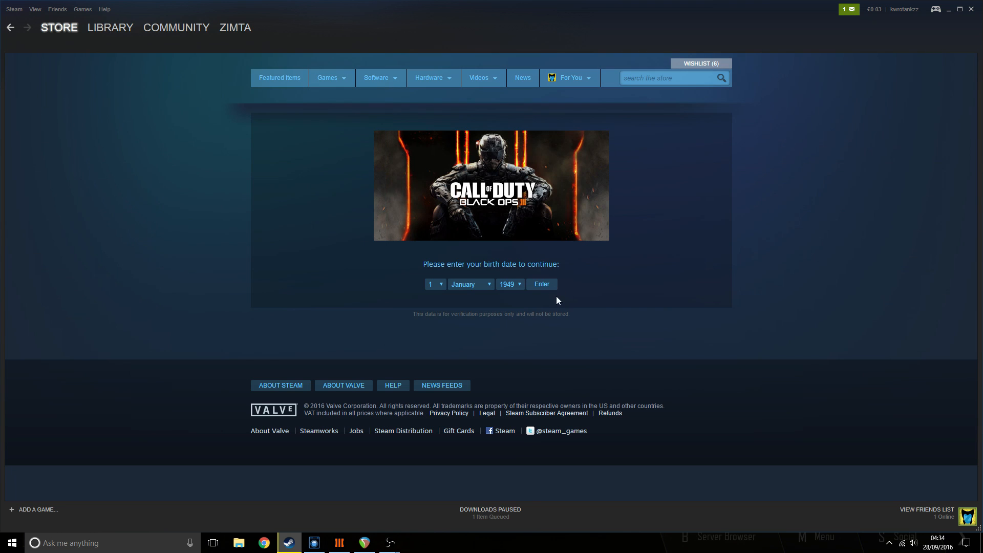
left_click(540, 284)
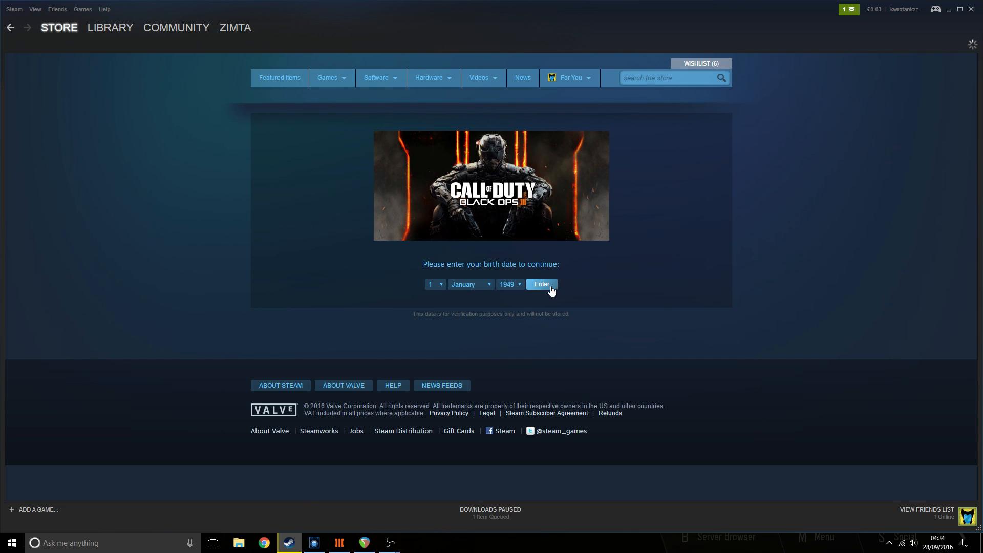
left_click(541, 283)
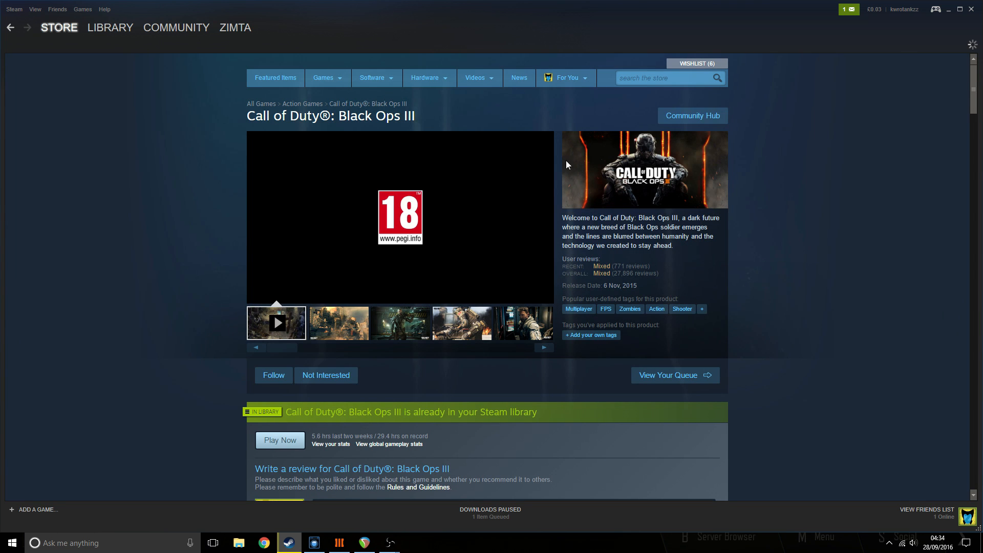
left_click(692, 115)
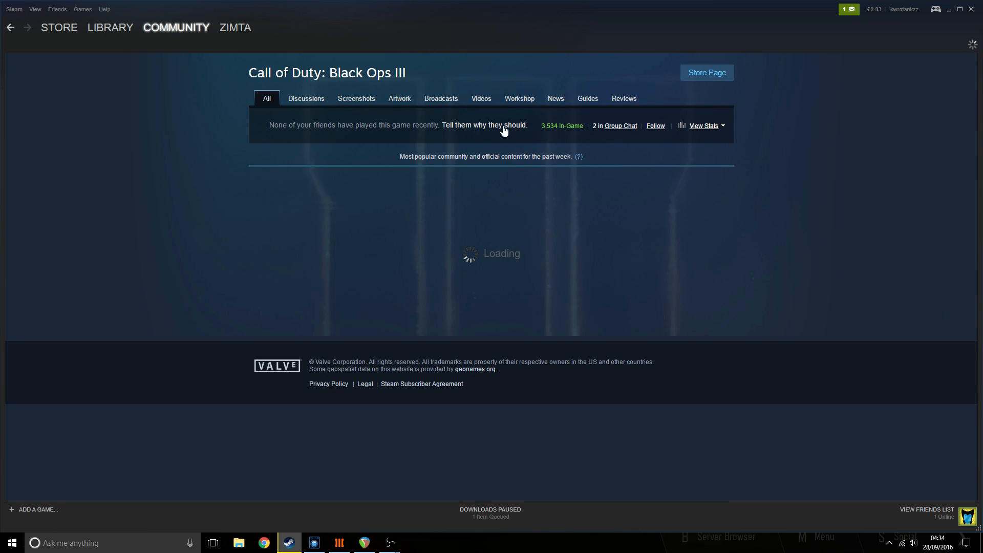
Go to the Black Ops III Workshop and show its Browse options
left_click(518, 98)
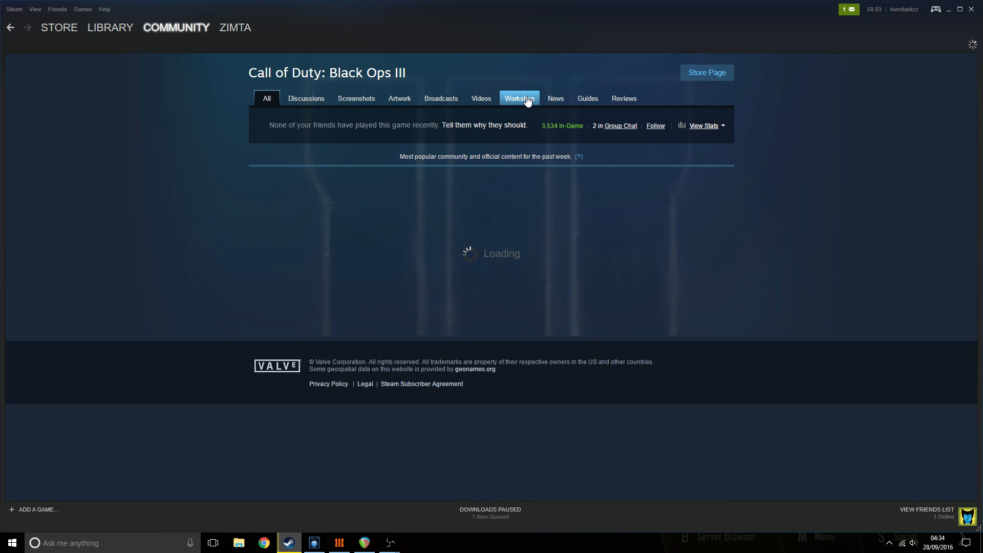
left_click(518, 99)
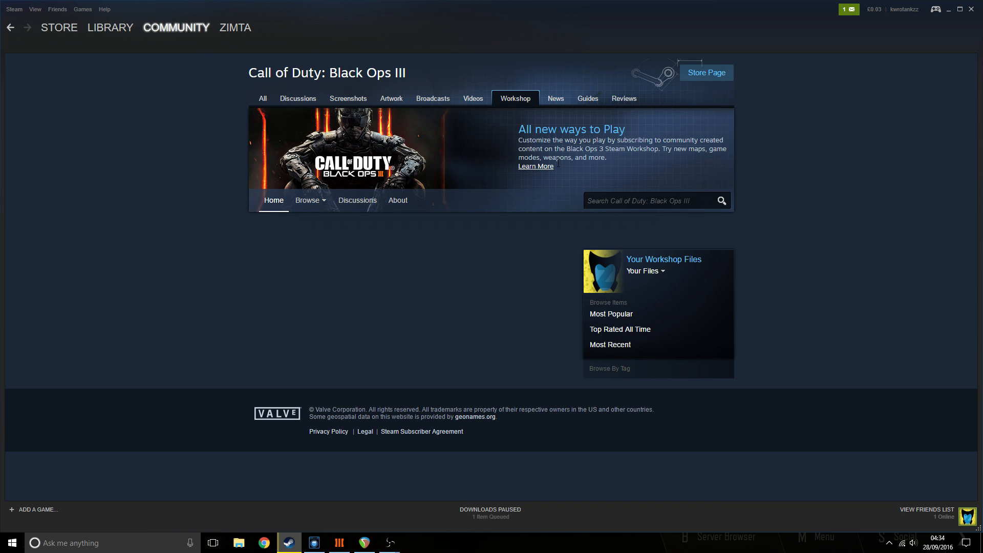
mouse_move(531, 113)
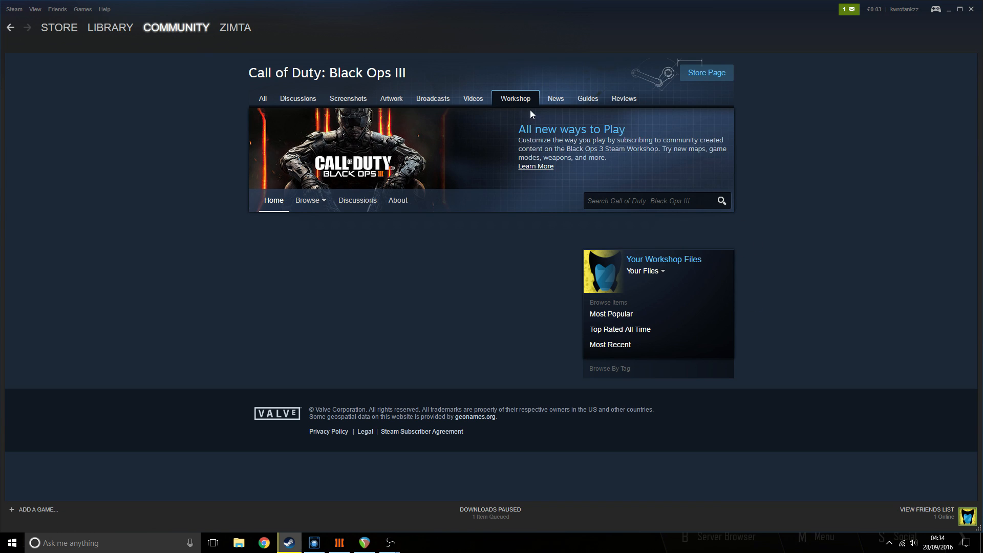
left_click(309, 200)
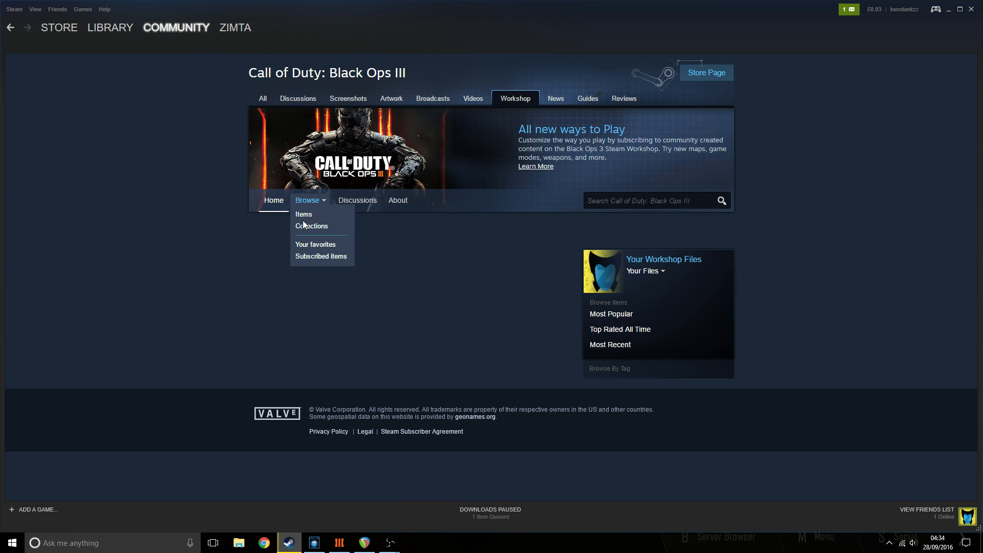
List all Workshop items and find Devil's Workshop, marked as subscribed
left_click(303, 214)
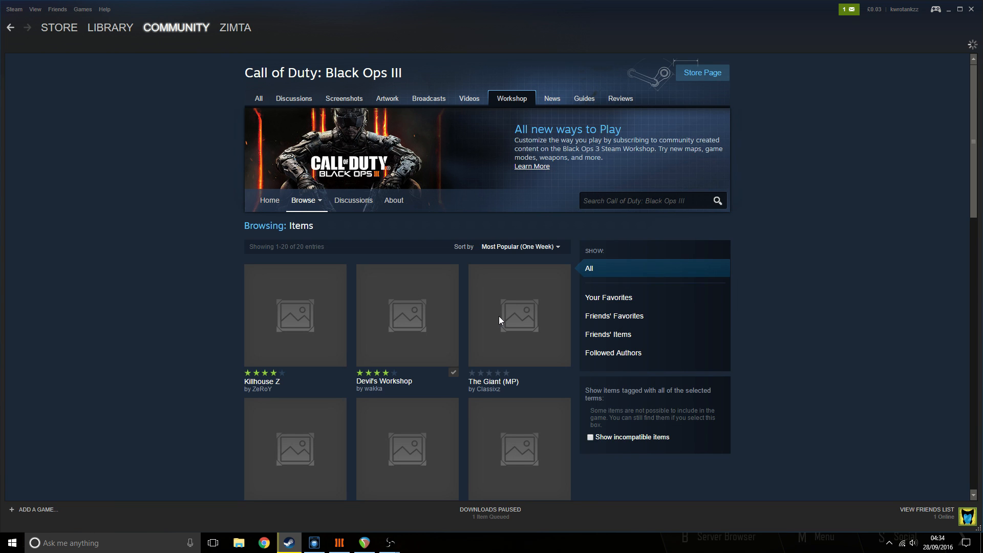
scroll("down", 3)
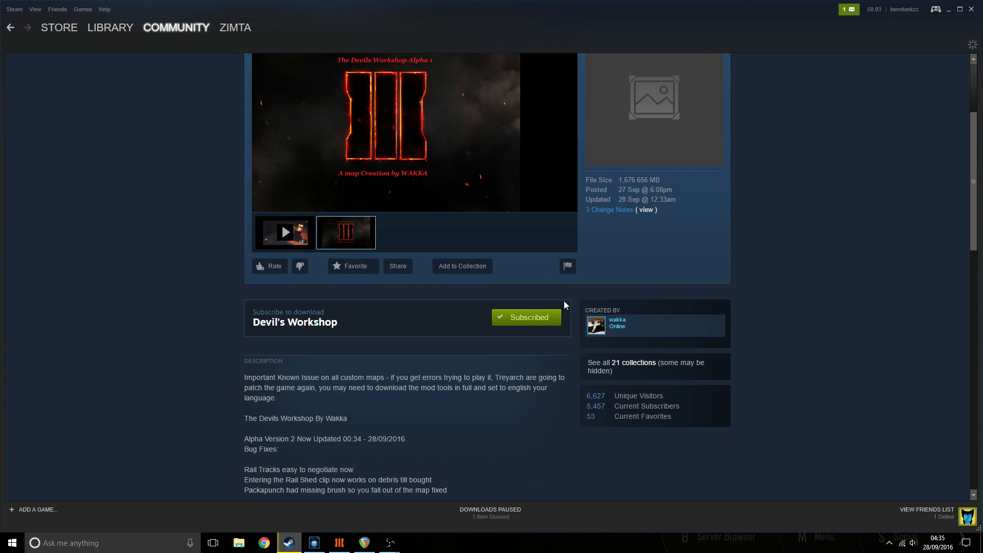
mouse_move(475, 317)
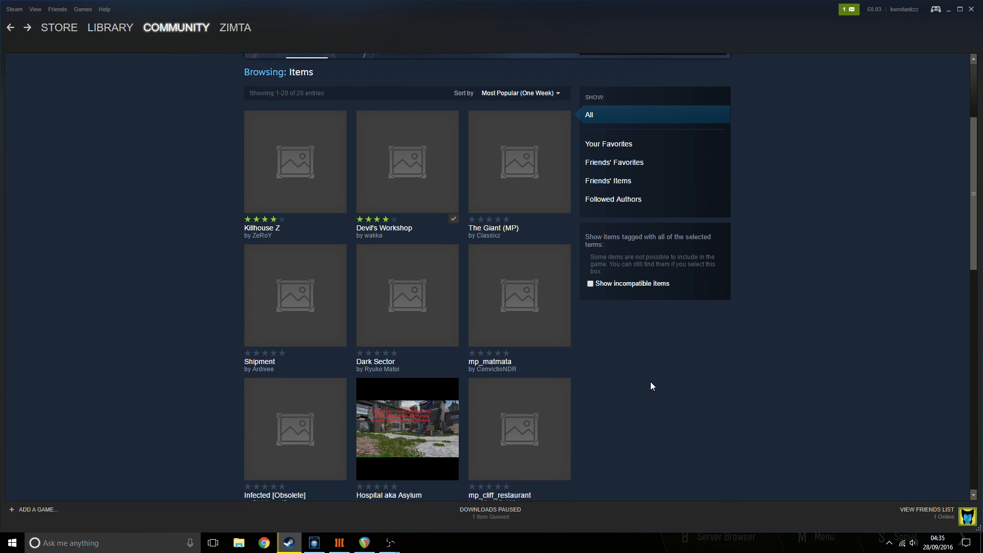
Browse the Workshop items and view the Killhouse Z map page with its description and subscribe option
scroll("down", 3)
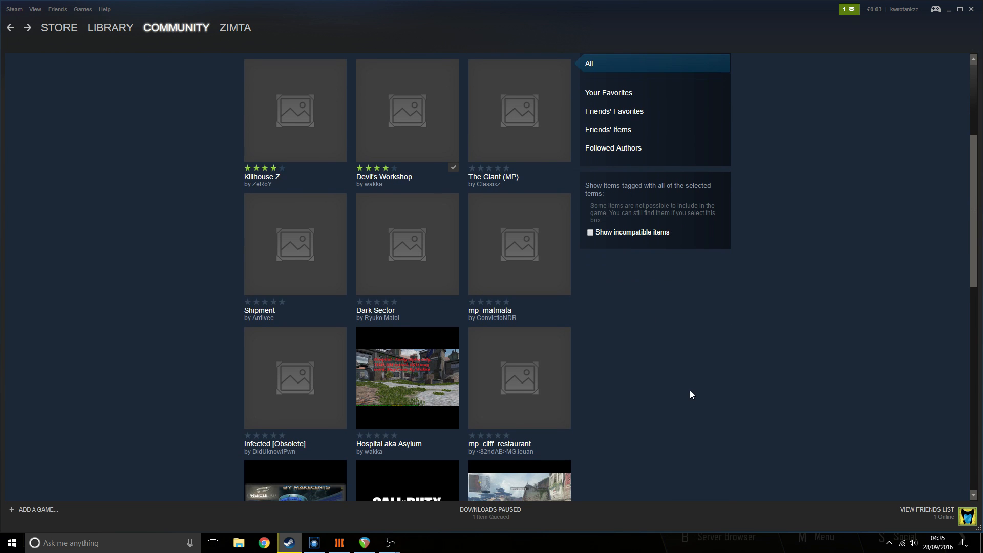
scroll("down", 3)
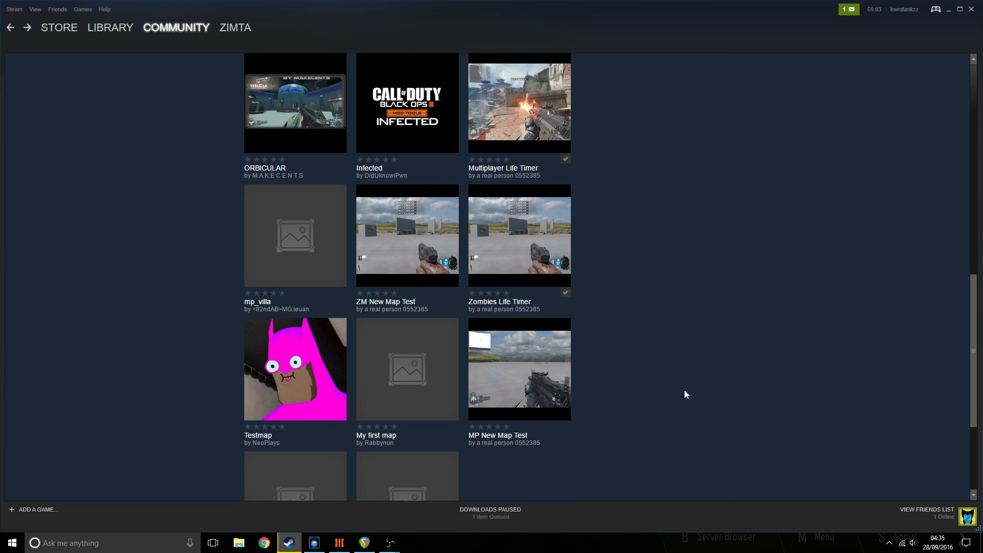
scroll("down", 3)
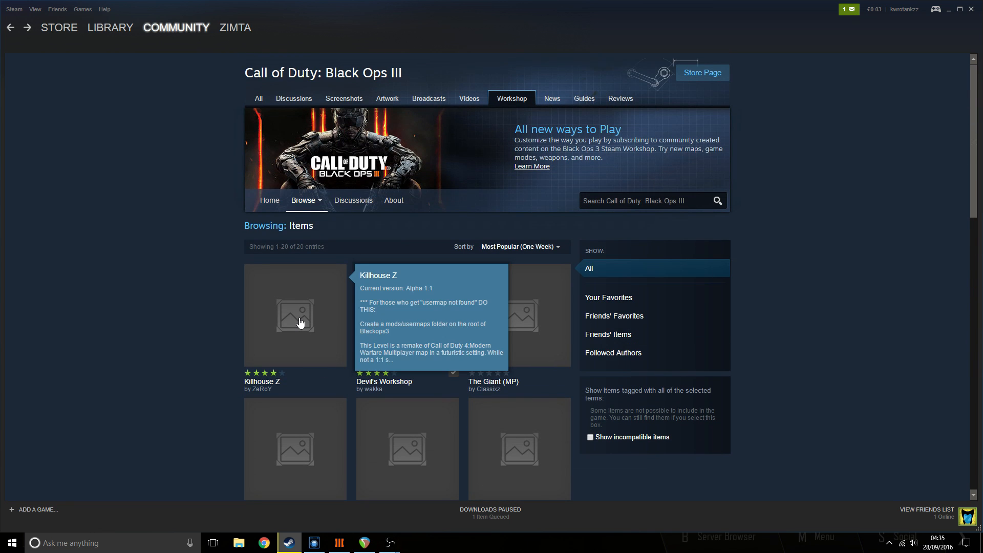
left_click(295, 315)
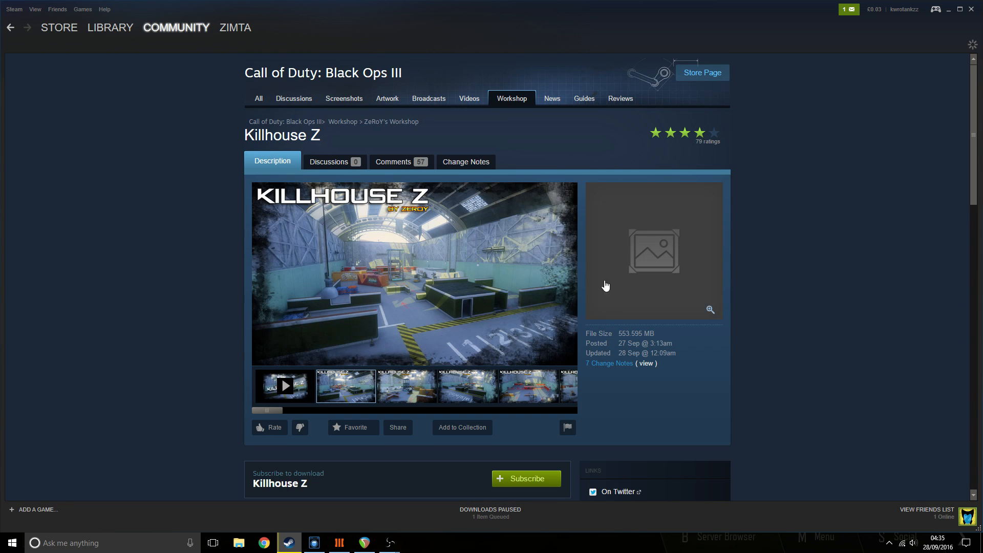
scroll("down", 3)
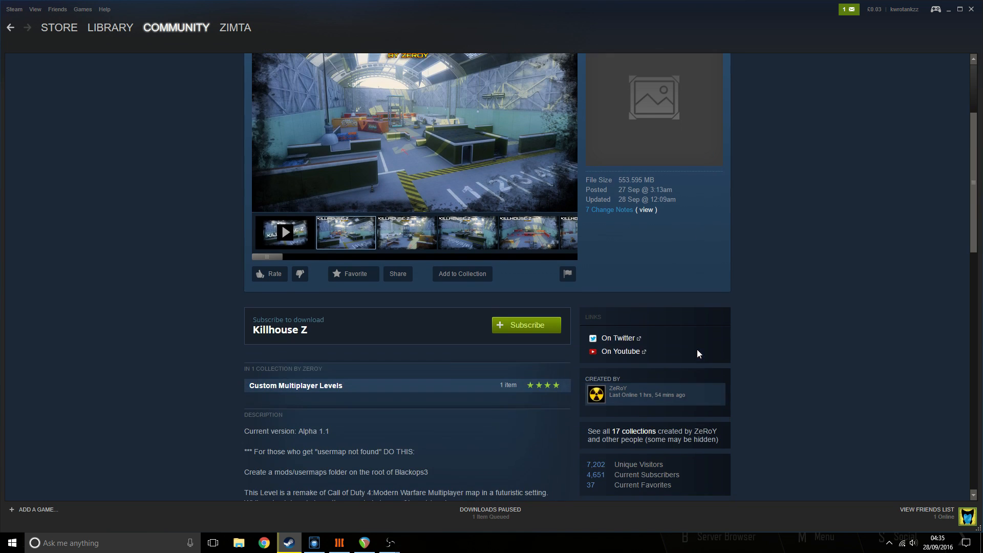
left_click(525, 324)
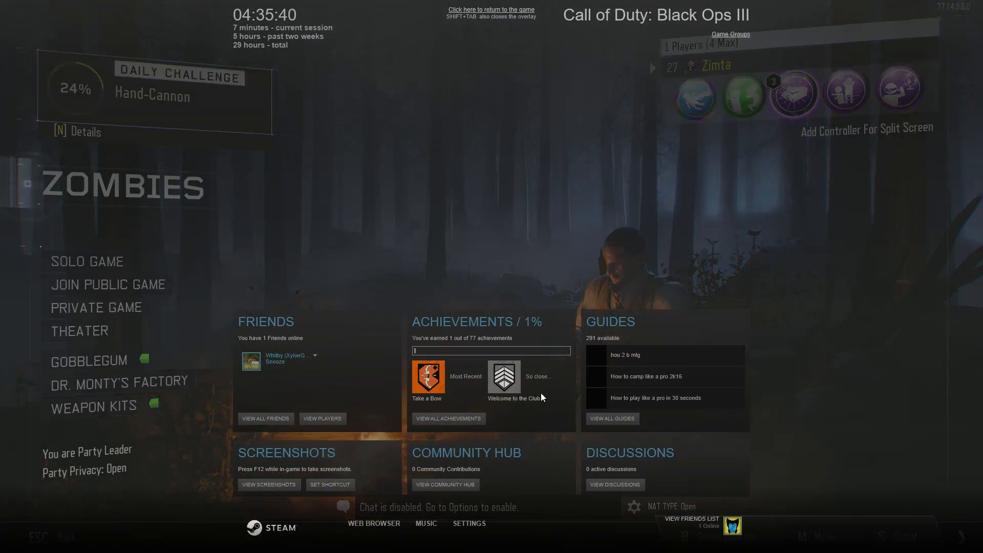
View the game's community Guides page in the overlay, then close the in-game browser
left_click(611, 418)
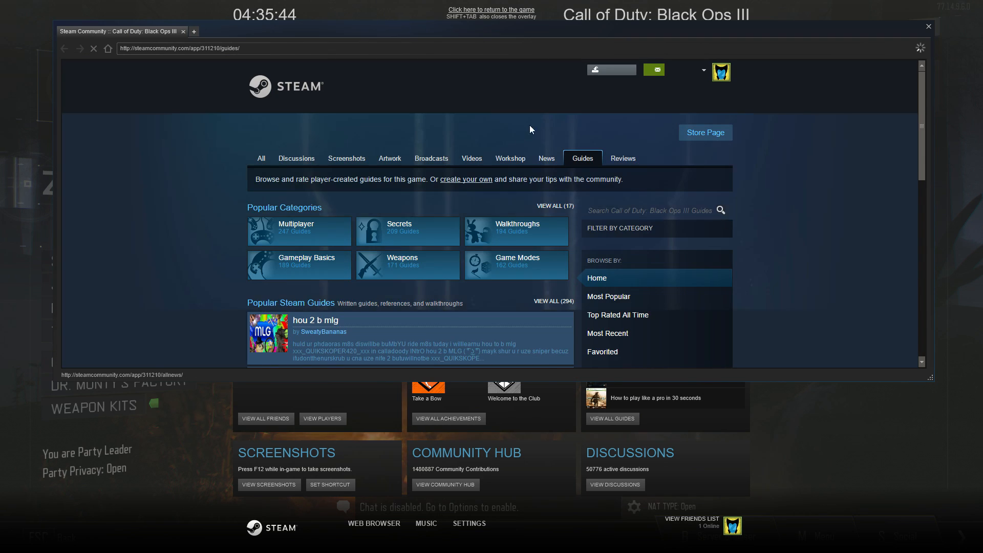
left_click(512, 158)
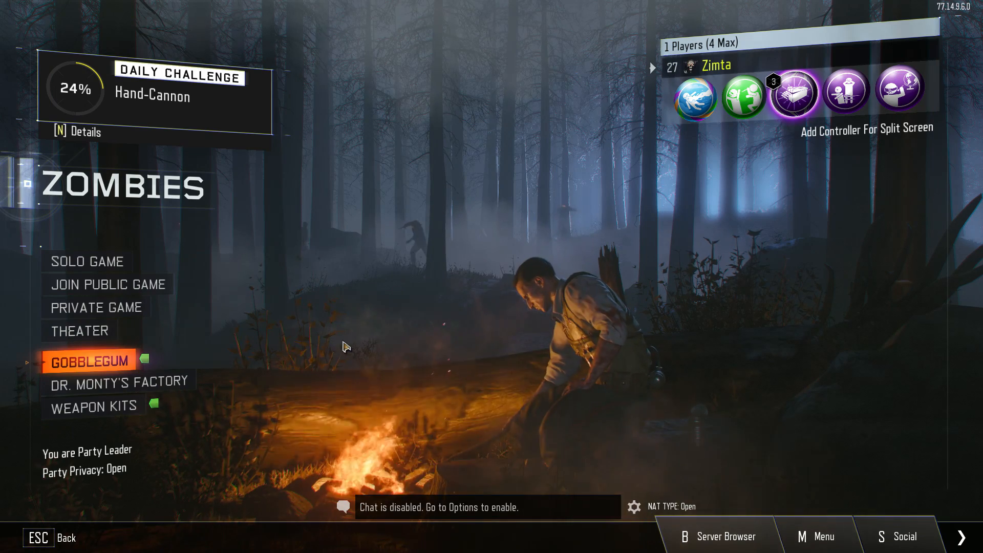
mouse_move(230, 260)
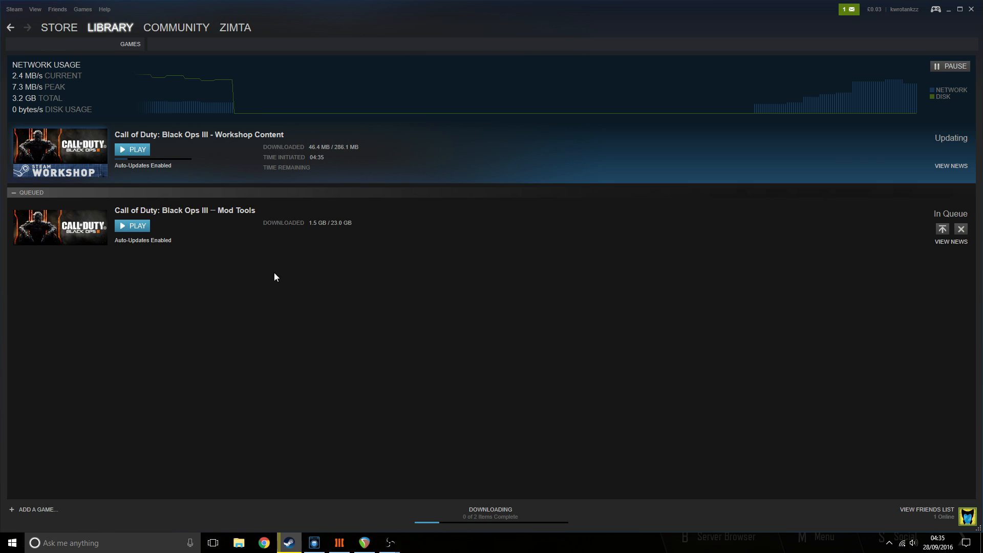
mouse_move(867, 146)
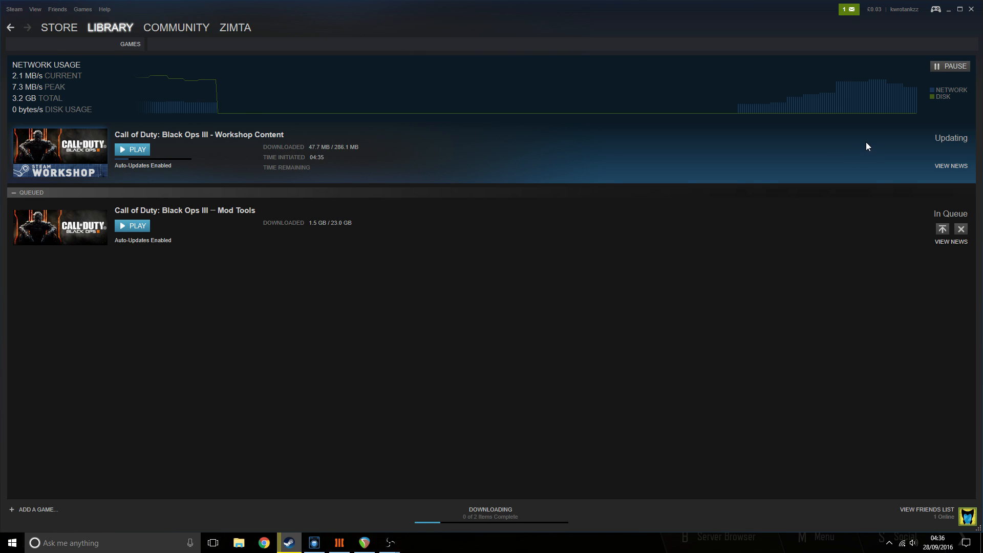
mouse_move(871, 154)
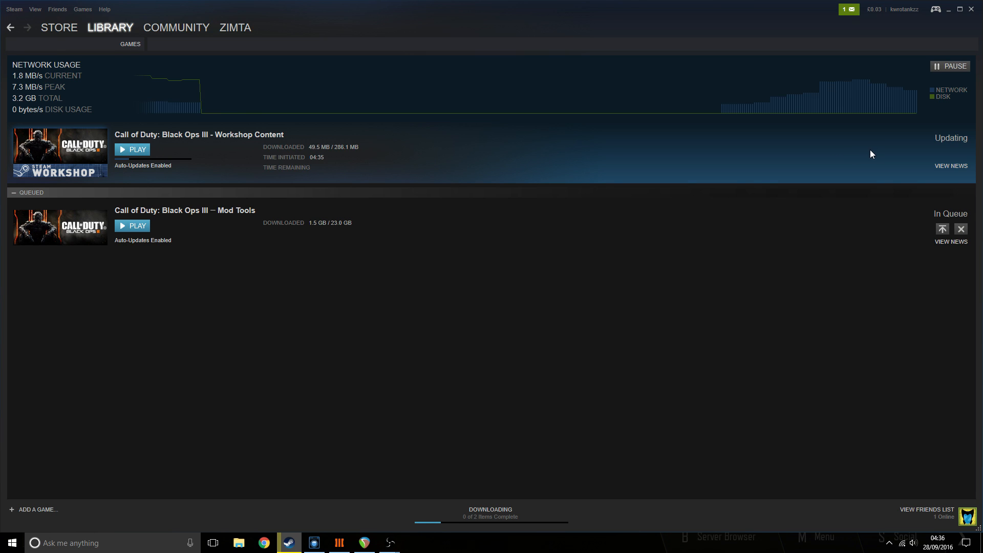
mouse_move(876, 152)
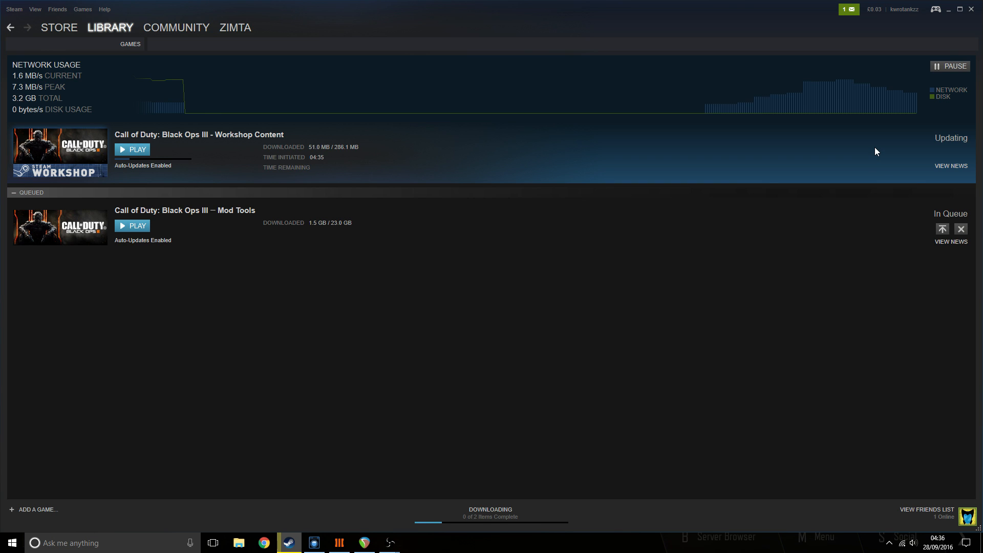